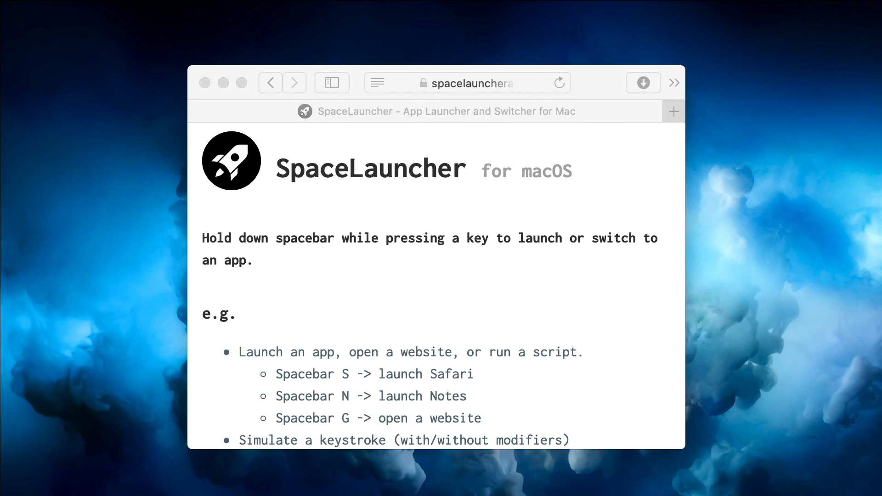
pyautogui.scroll(-3)
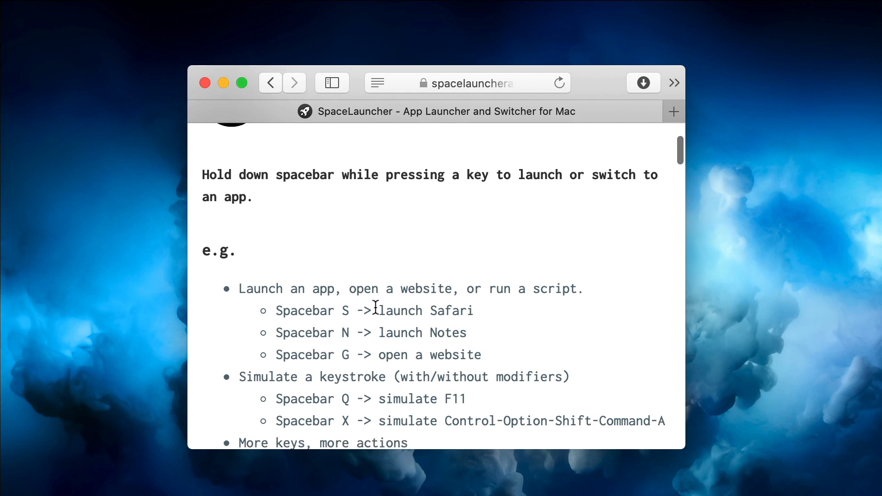
pyautogui.scroll(-3)
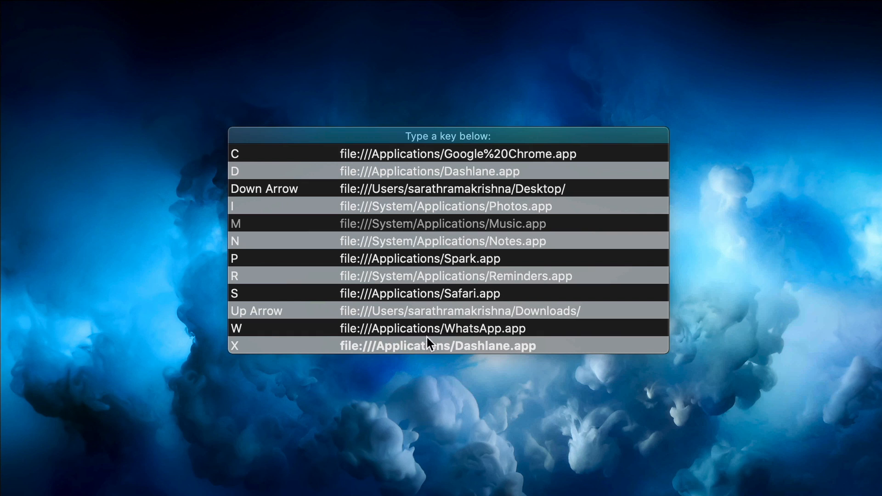
pyautogui.moveTo(444, 315)
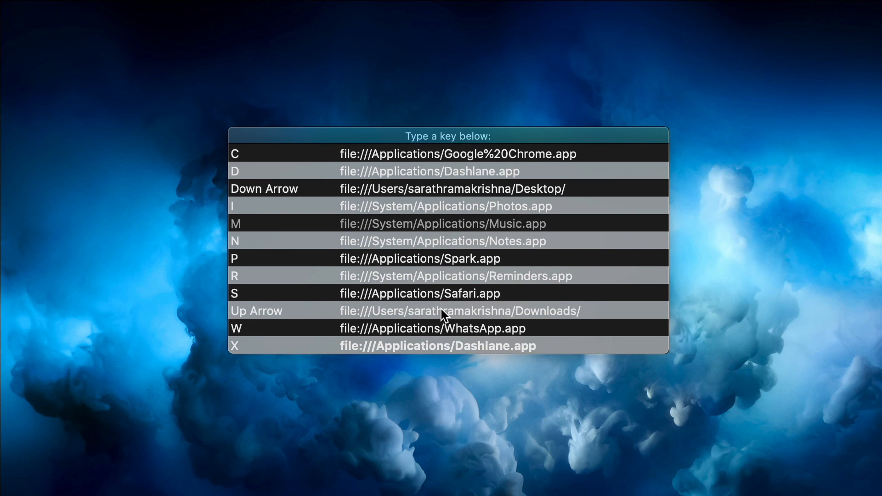